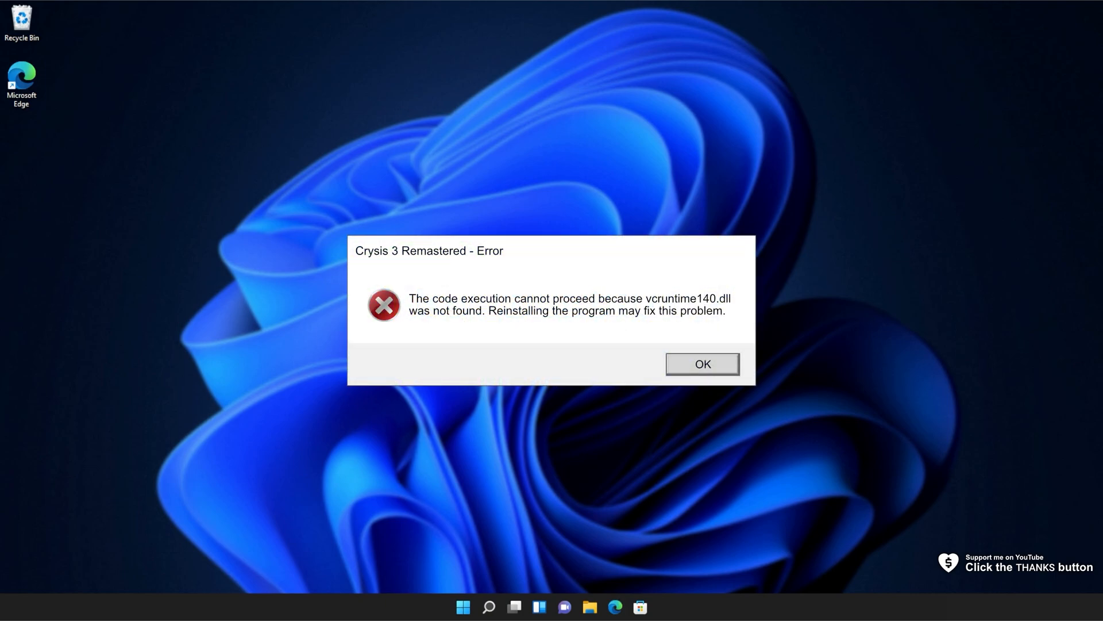
Dismiss the Crysis 3 Remastered missing vcruntime140.dll error dialog.
left_click(701, 363)
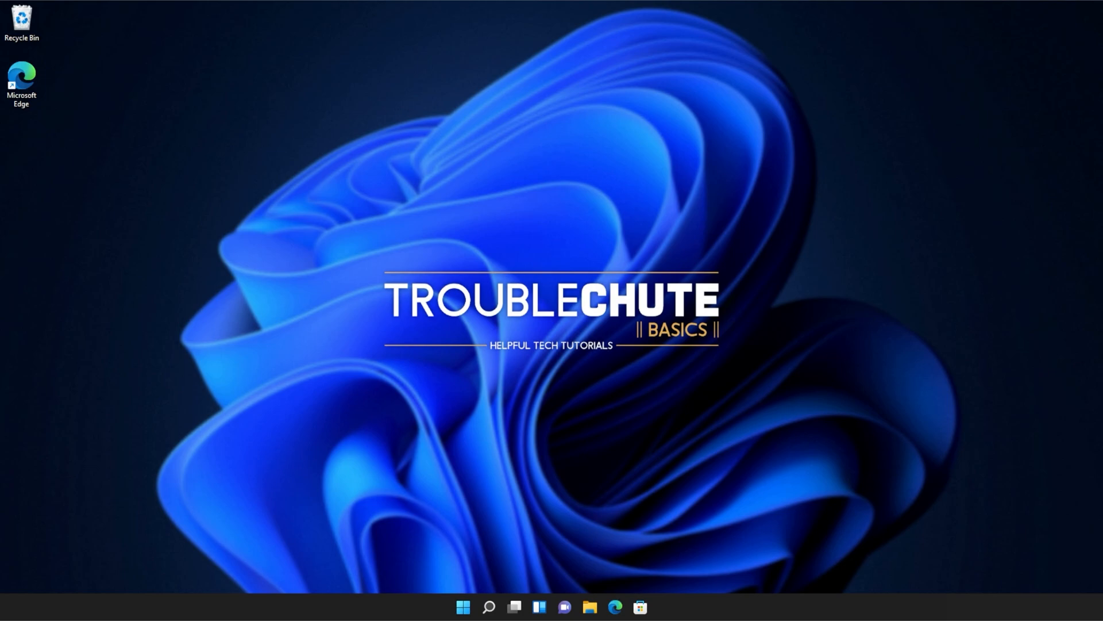
mouse_move(714, 242)
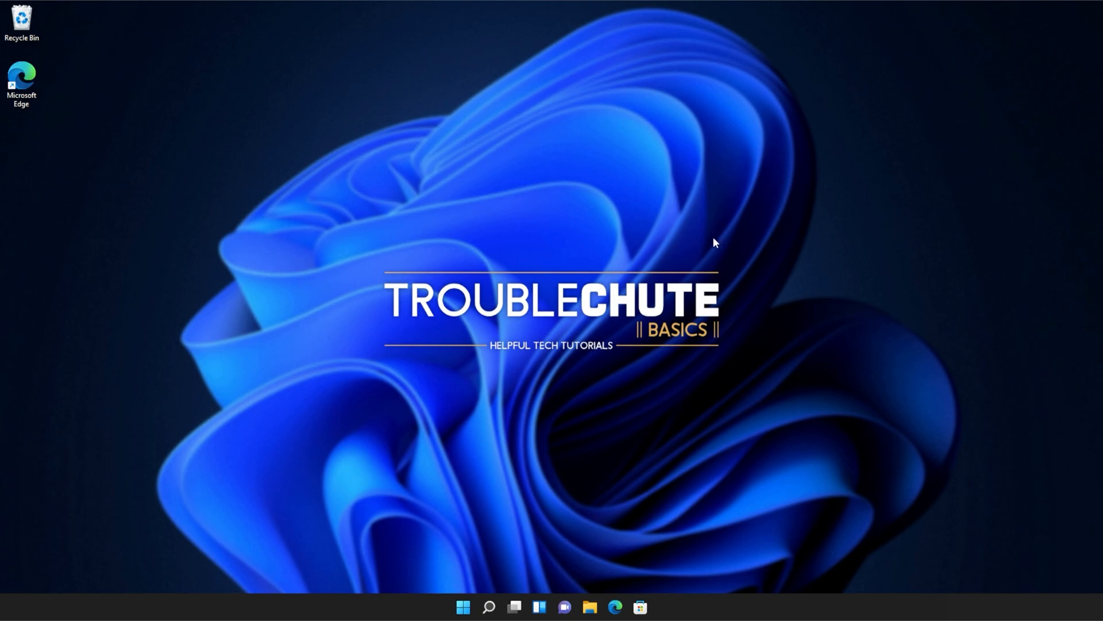
mouse_move(614, 606)
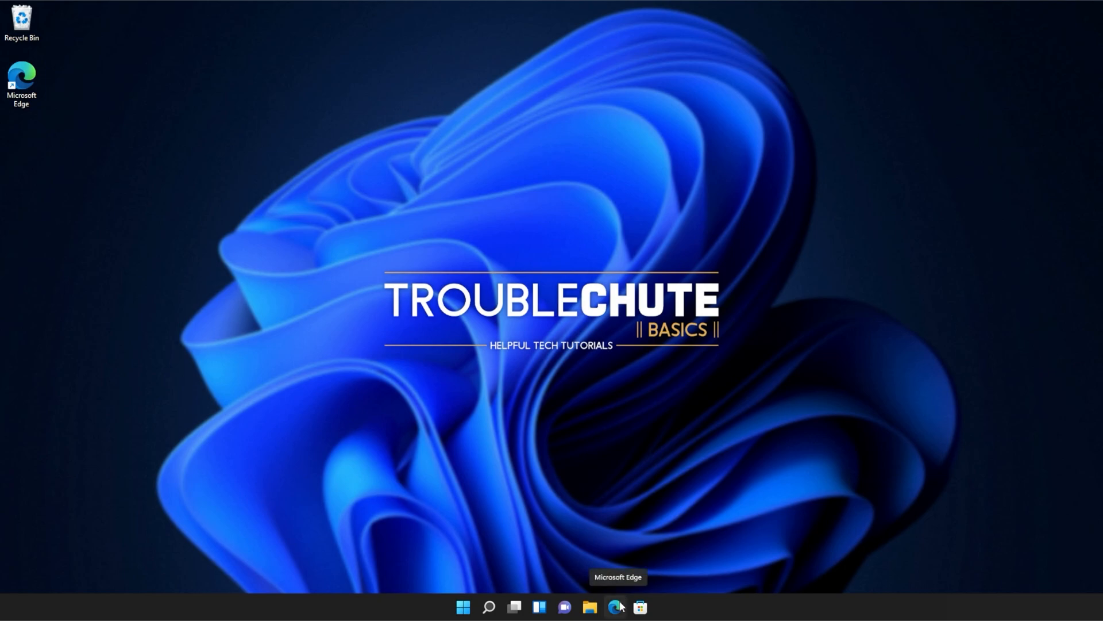
Bring Edge forward and scroll the Visual C++ 2015 Update 3 RC download page to Download.
left_click(617, 607)
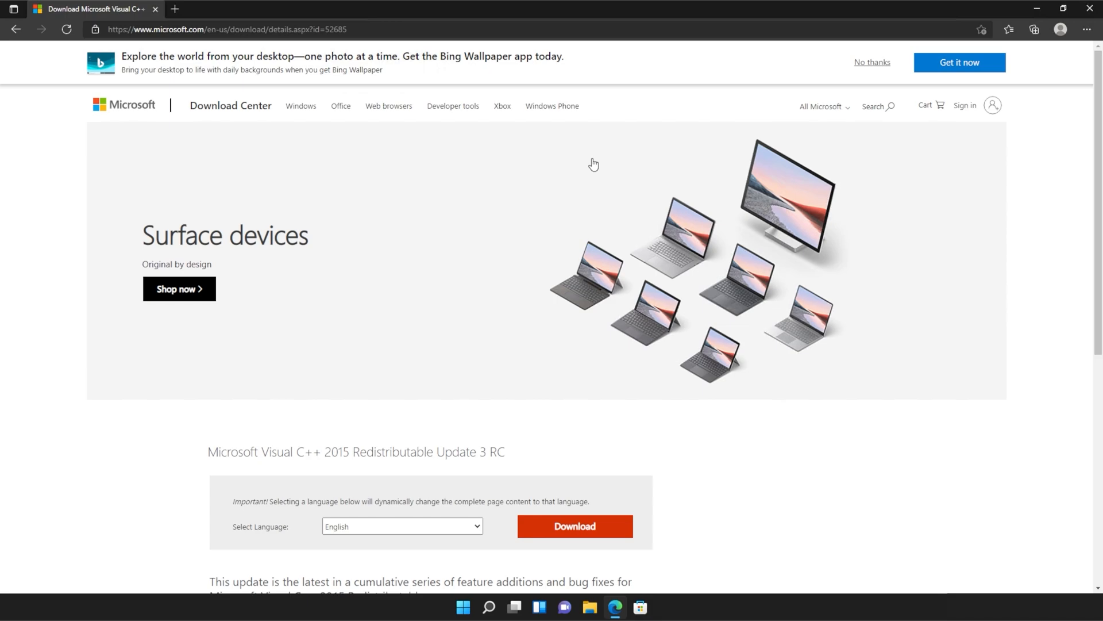
scroll("down", 3)
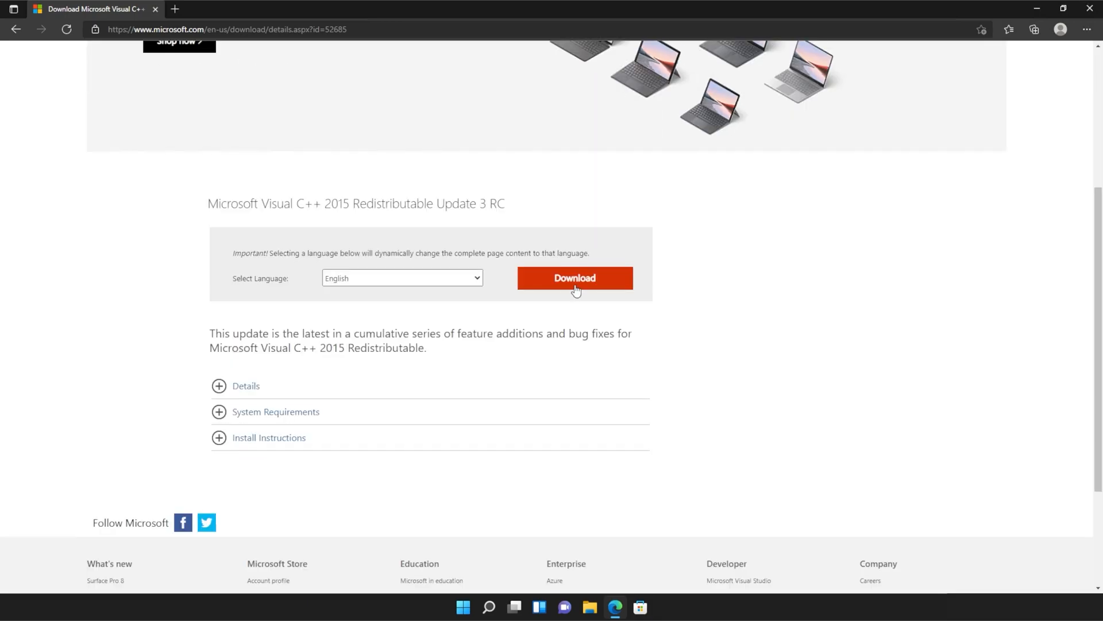
Download both vc_redist.x64.exe and vc_redist.x86.exe, allowing multiple downloads, and show the downloads list.
left_click(574, 278)
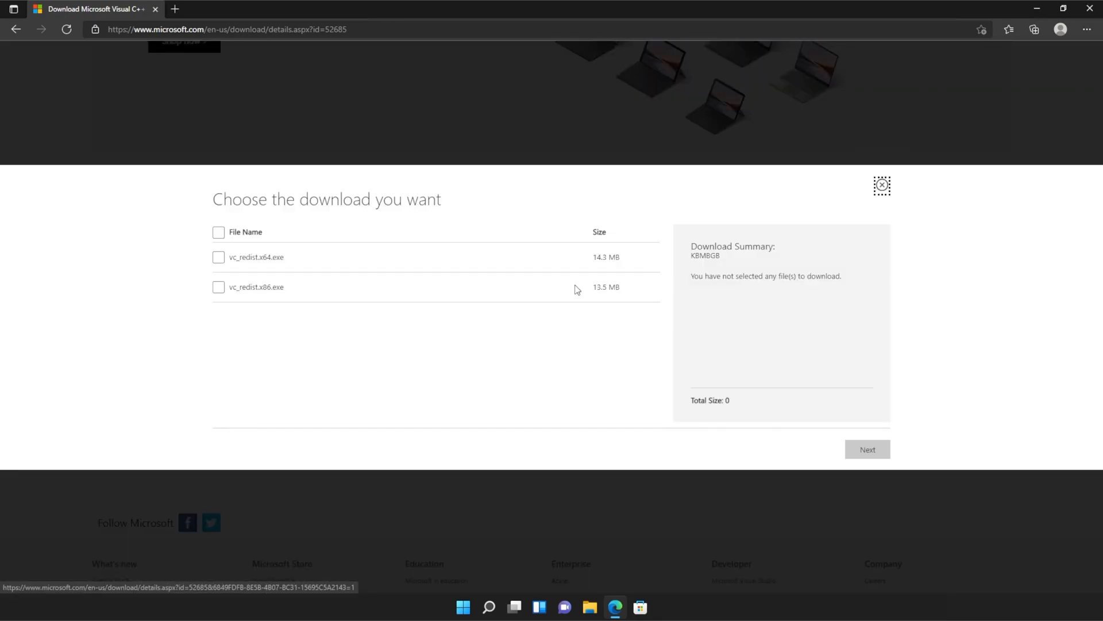
left_click(219, 232)
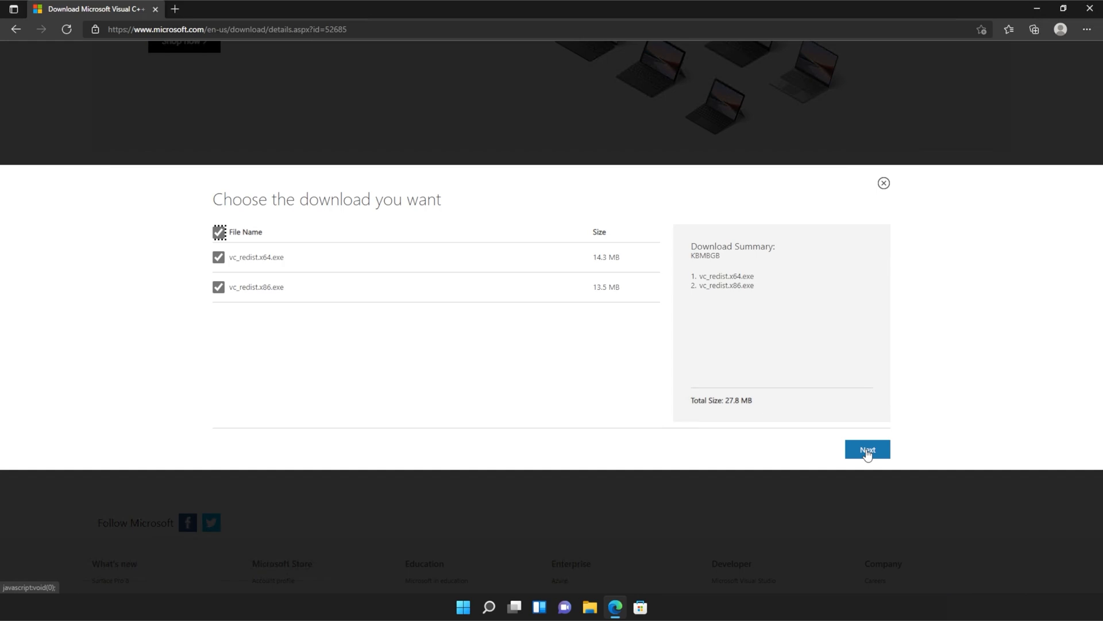
left_click(867, 449)
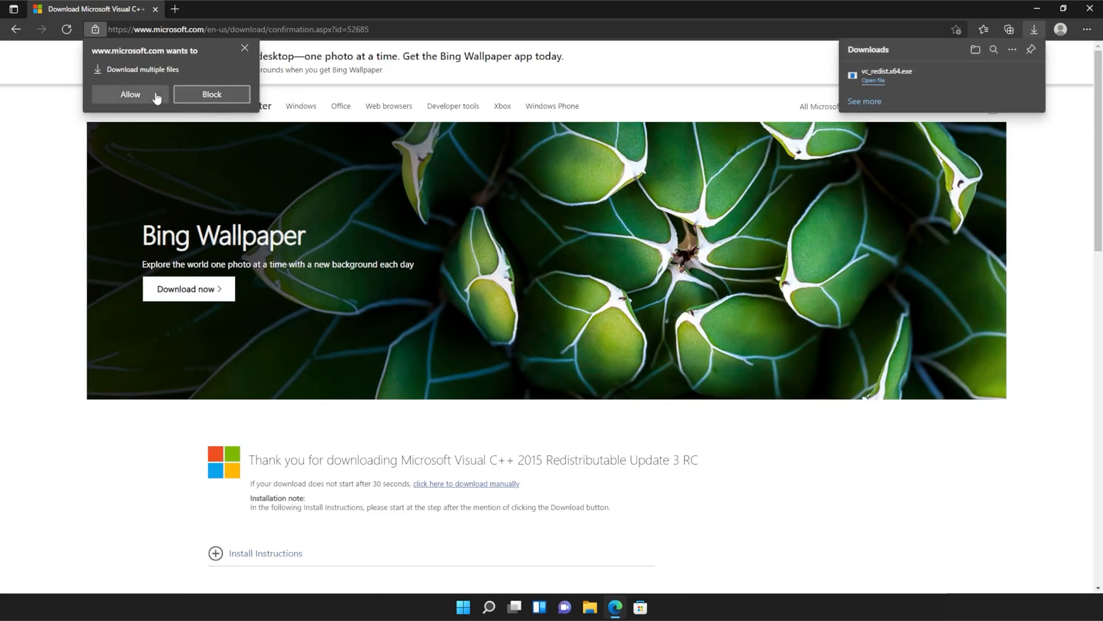
left_click(129, 94)
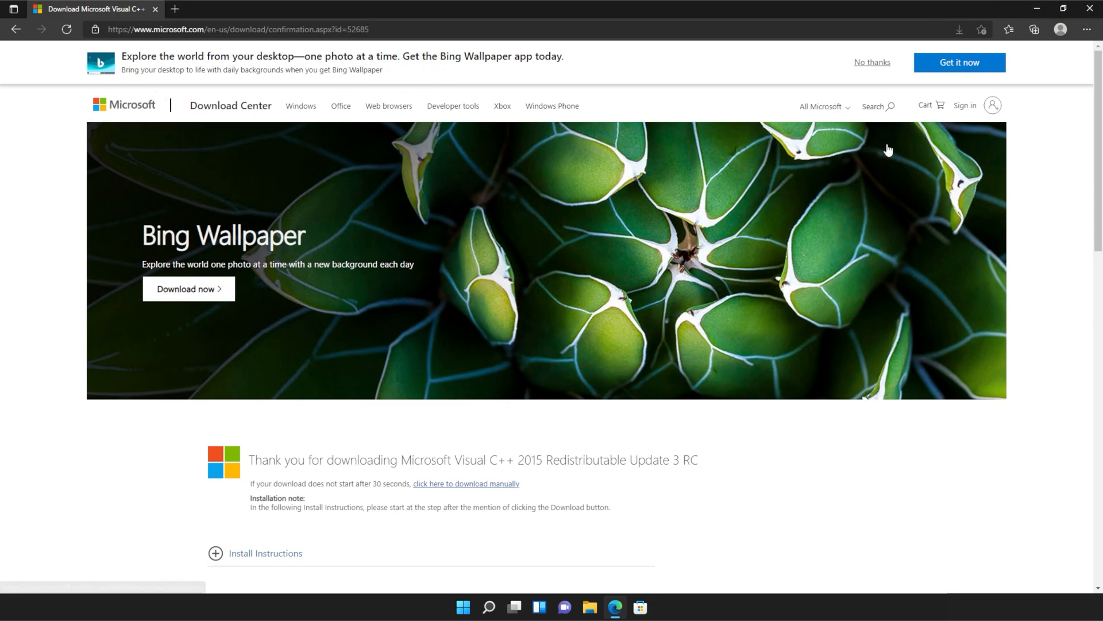
left_click(934, 29)
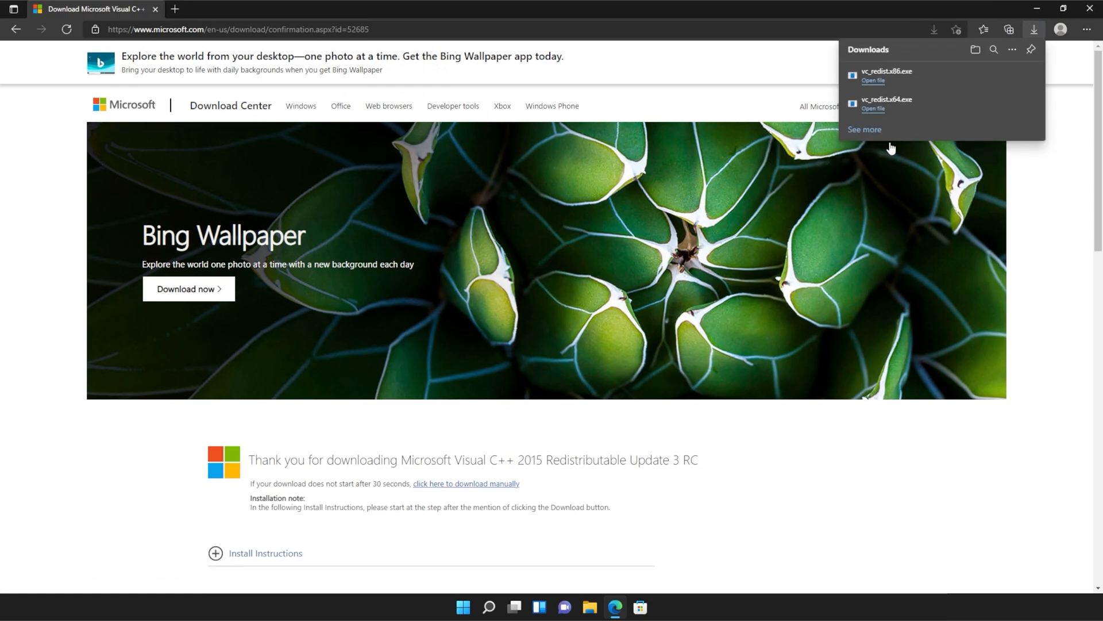
mouse_move(922, 114)
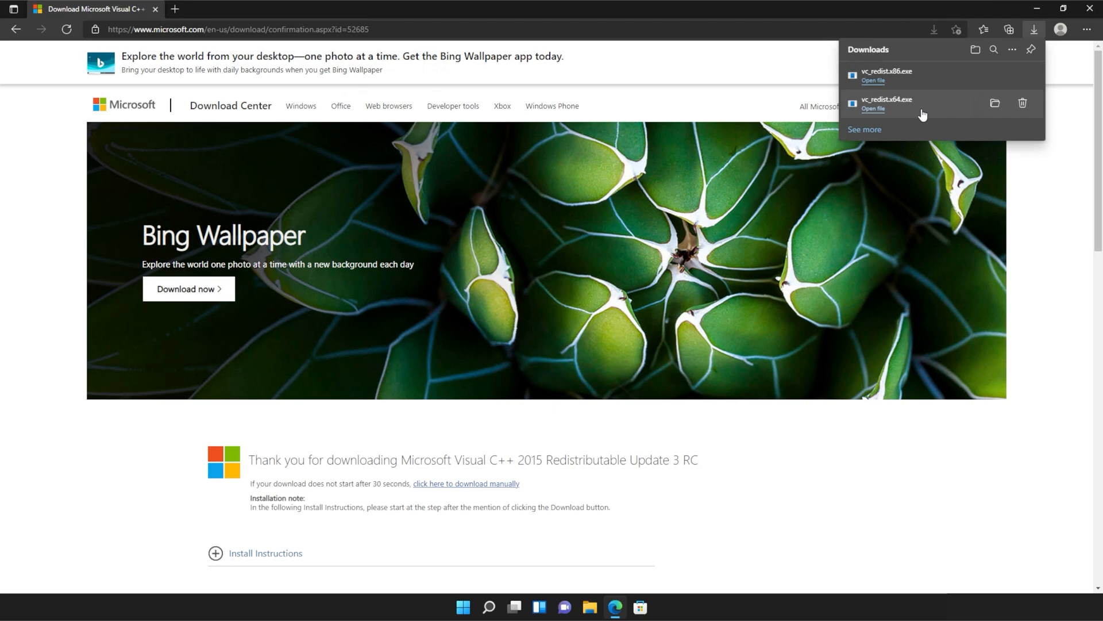
Install the x64 Visual C++ 2015 Redistributable 14.0.24123 from vc_redist.x64.exe and close setup.
left_click(873, 109)
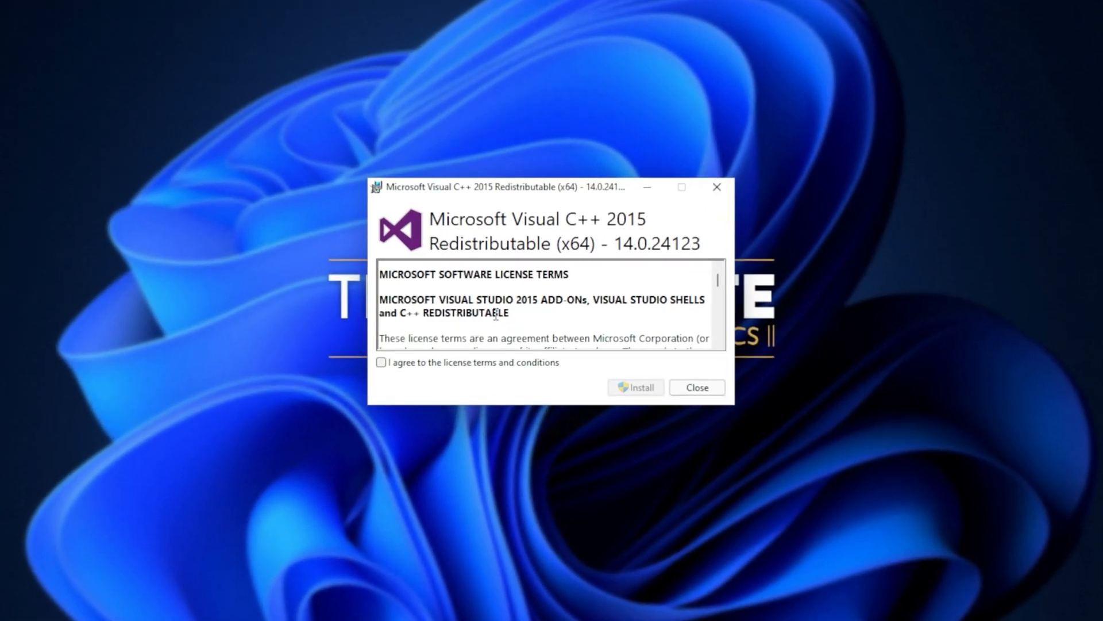
left_click(381, 363)
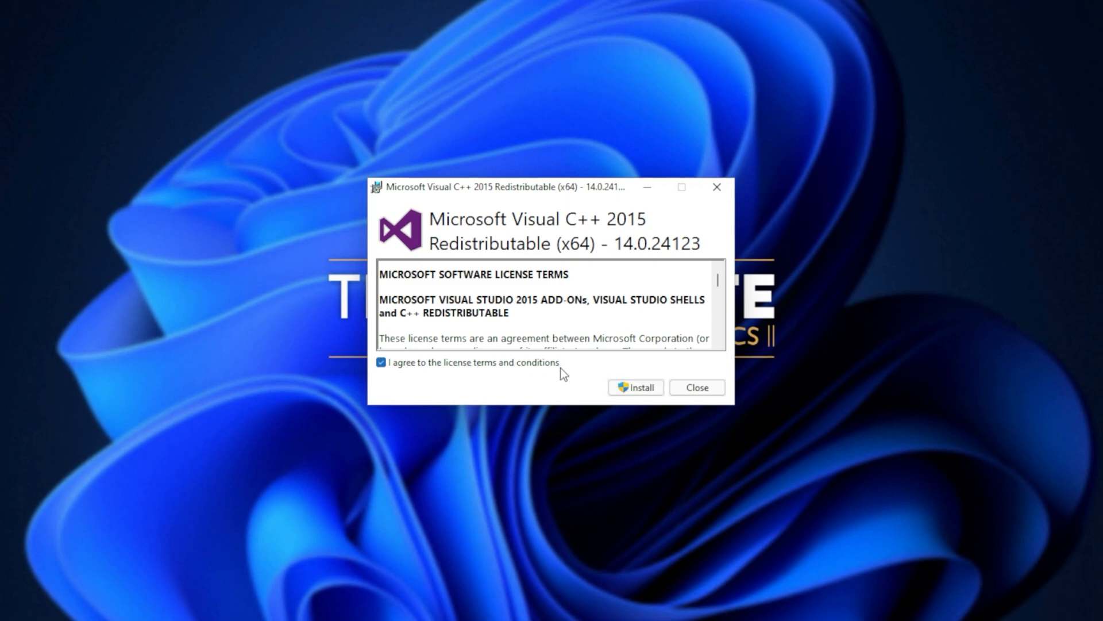
left_click(634, 387)
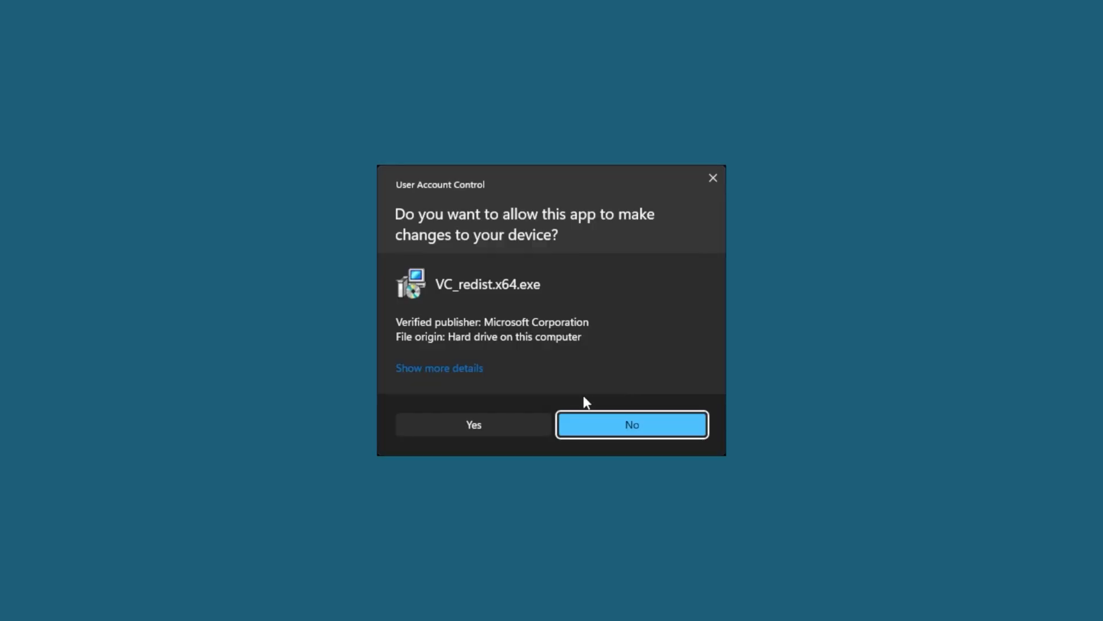
left_click(473, 424)
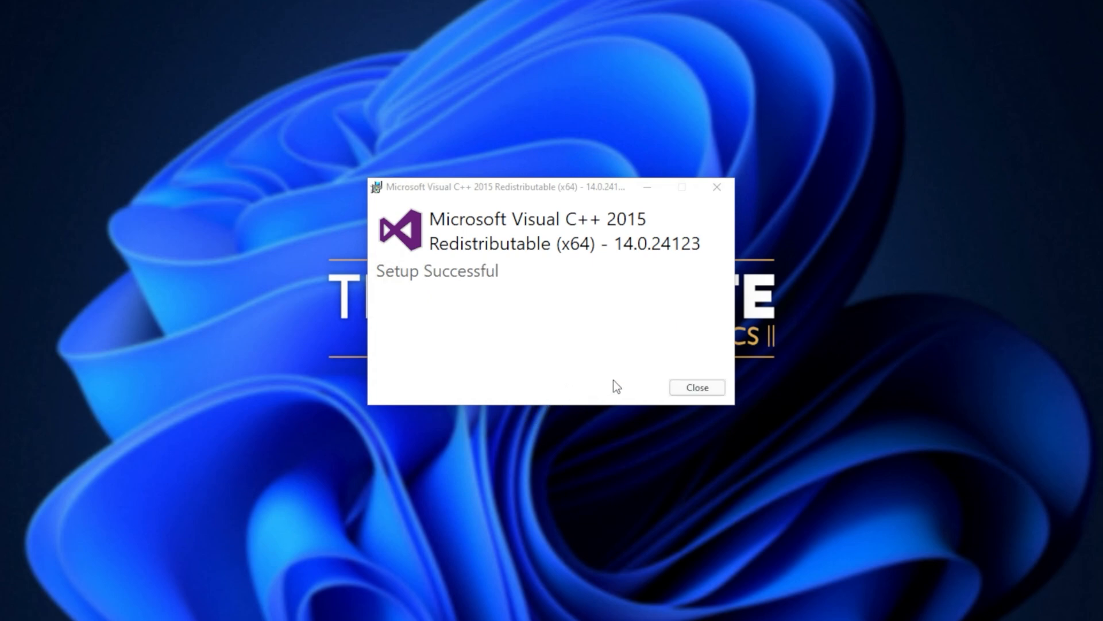
left_click(696, 387)
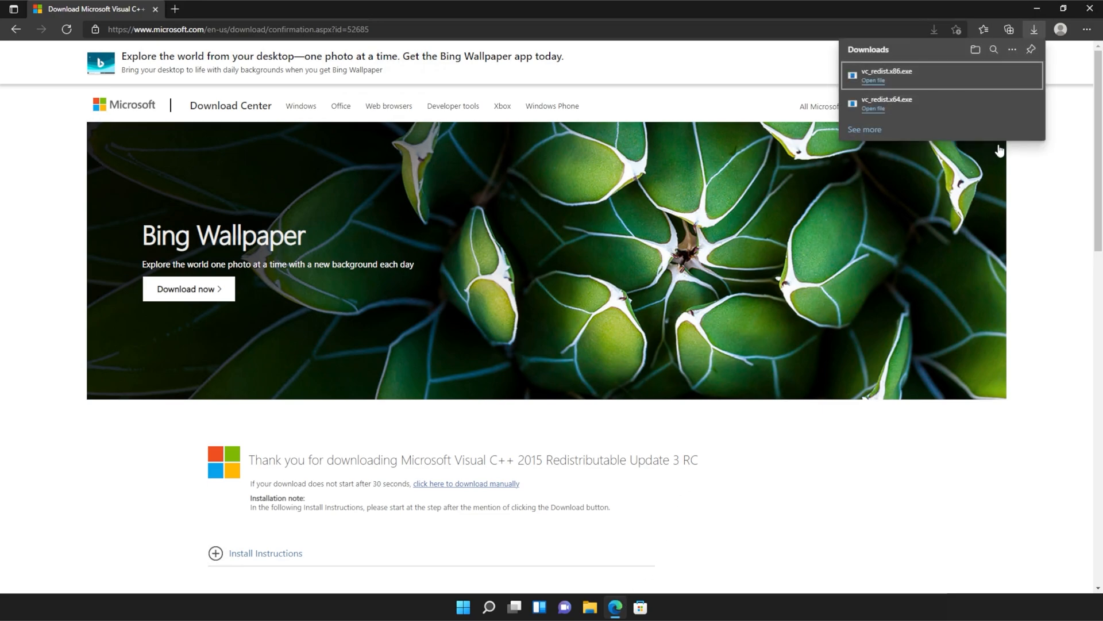
mouse_move(900, 81)
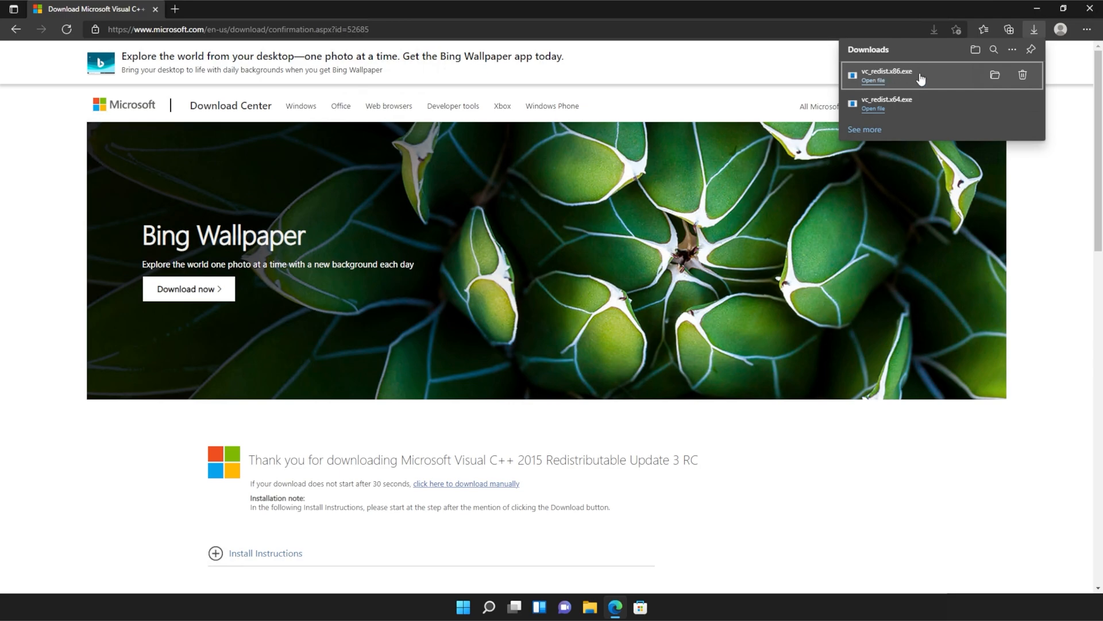
mouse_move(931, 82)
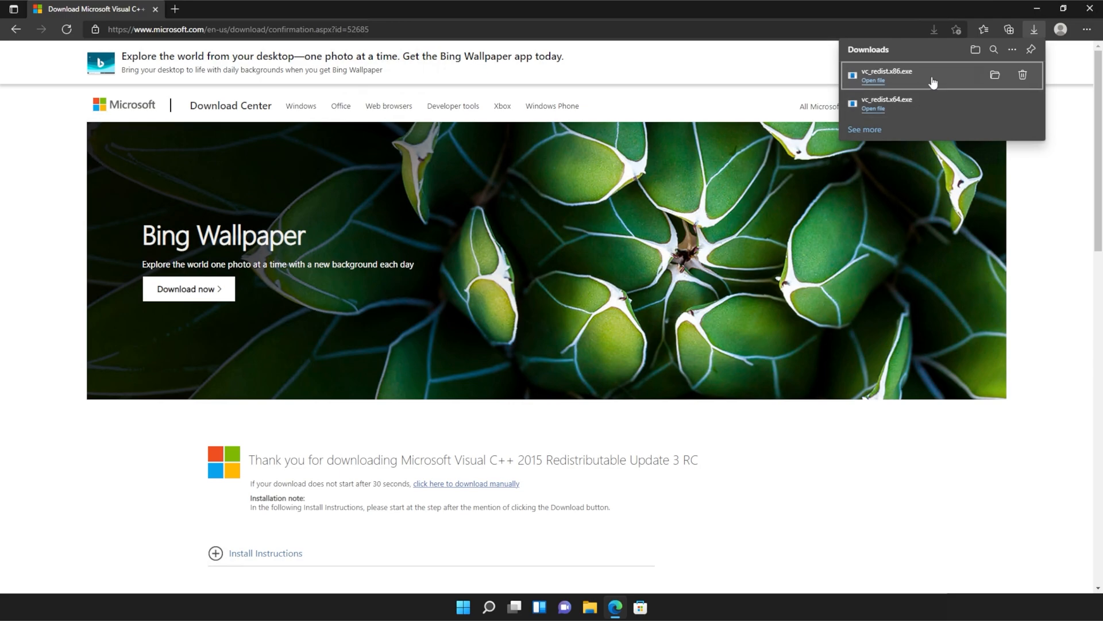
Run vc_redist.x86.exe, accept the license, install, and close the finished setup.
left_click(872, 79)
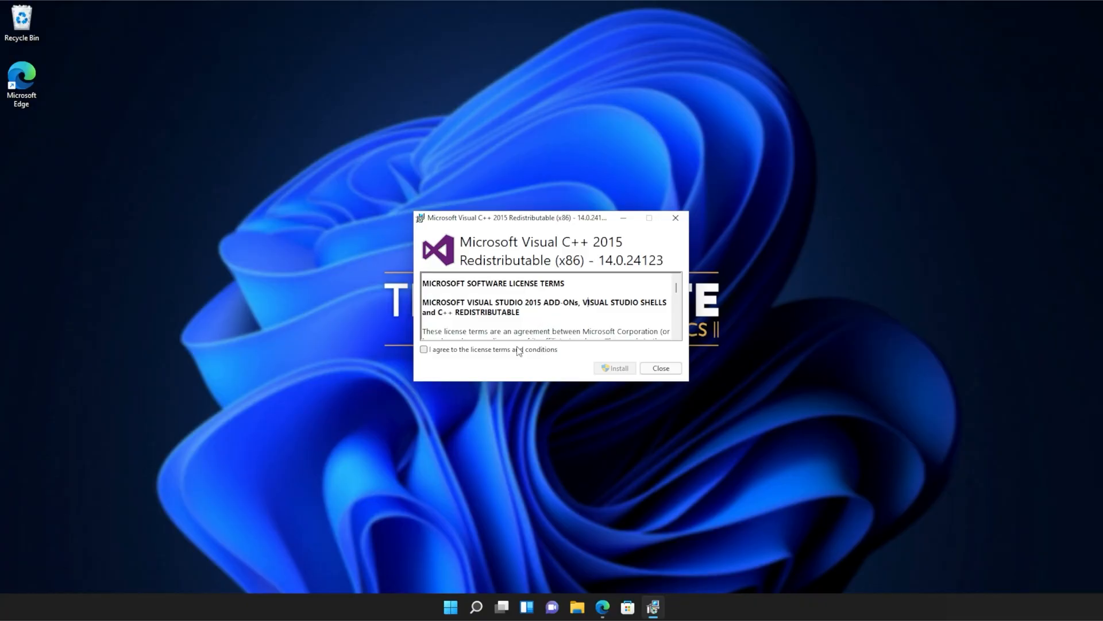
left_click(614, 367)
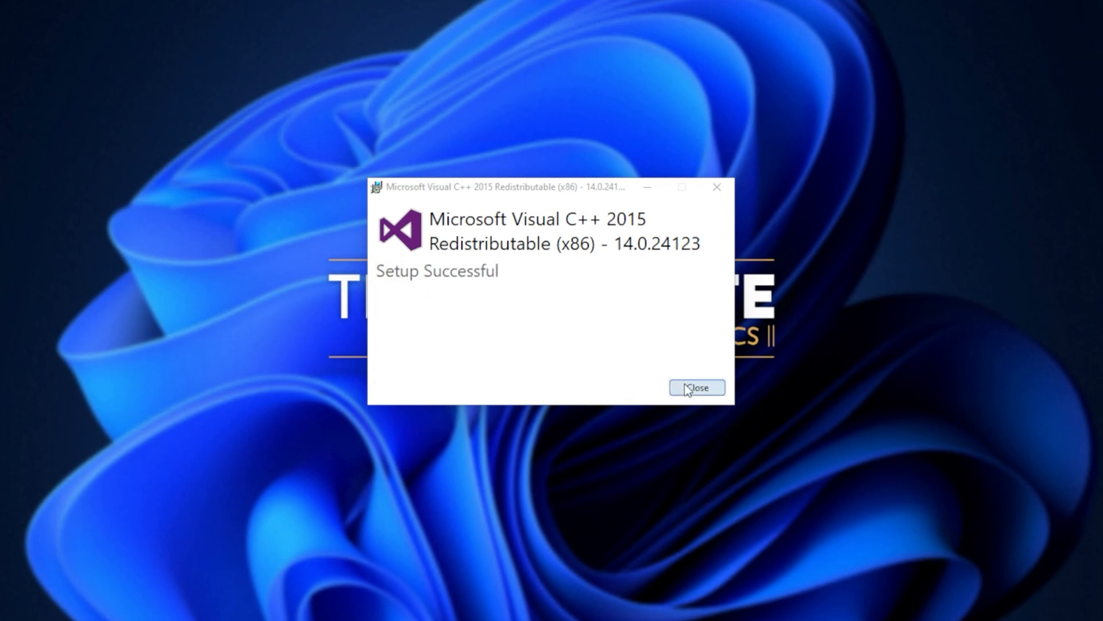
left_click(696, 388)
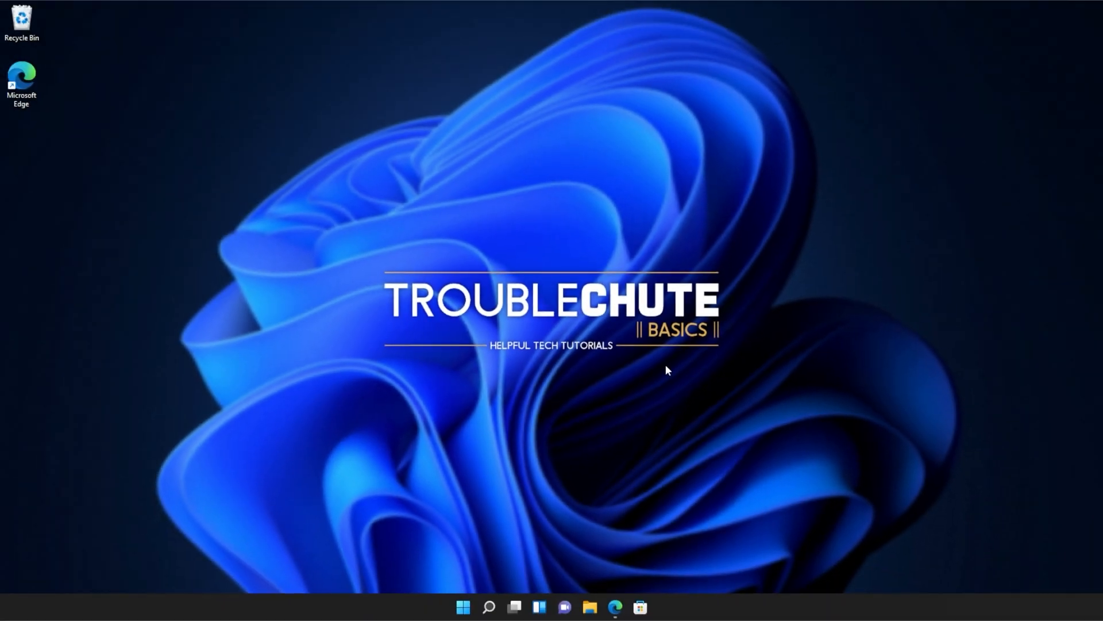
mouse_move(656, 375)
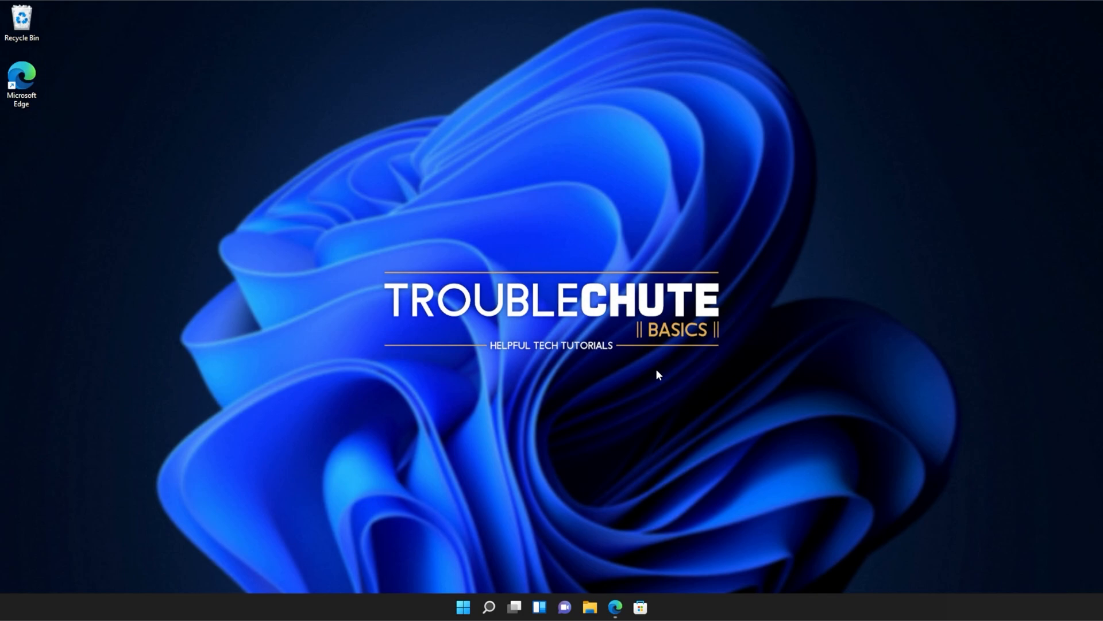
Search from Start and right-click Command Prompt to run it as administrator.
left_click(463, 607)
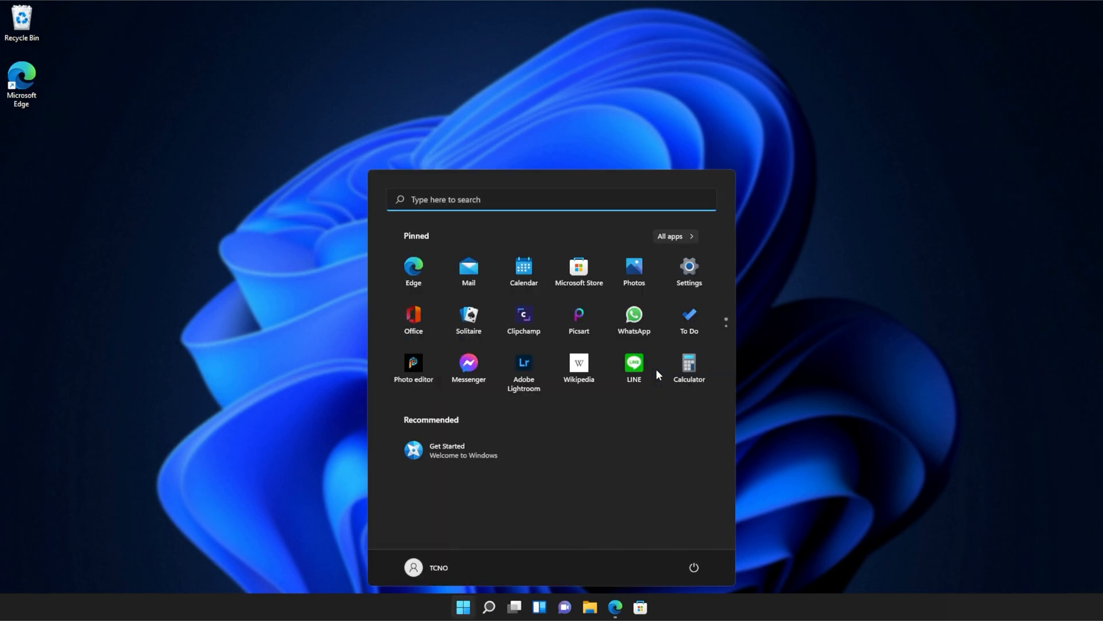
type("calculator")
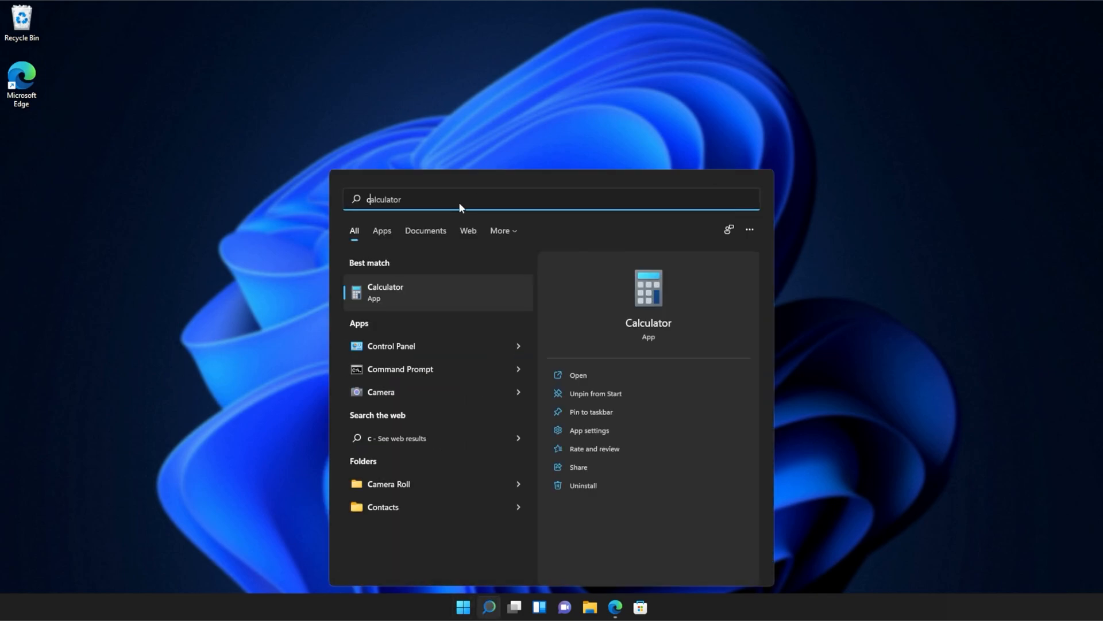
right_click(400, 291)
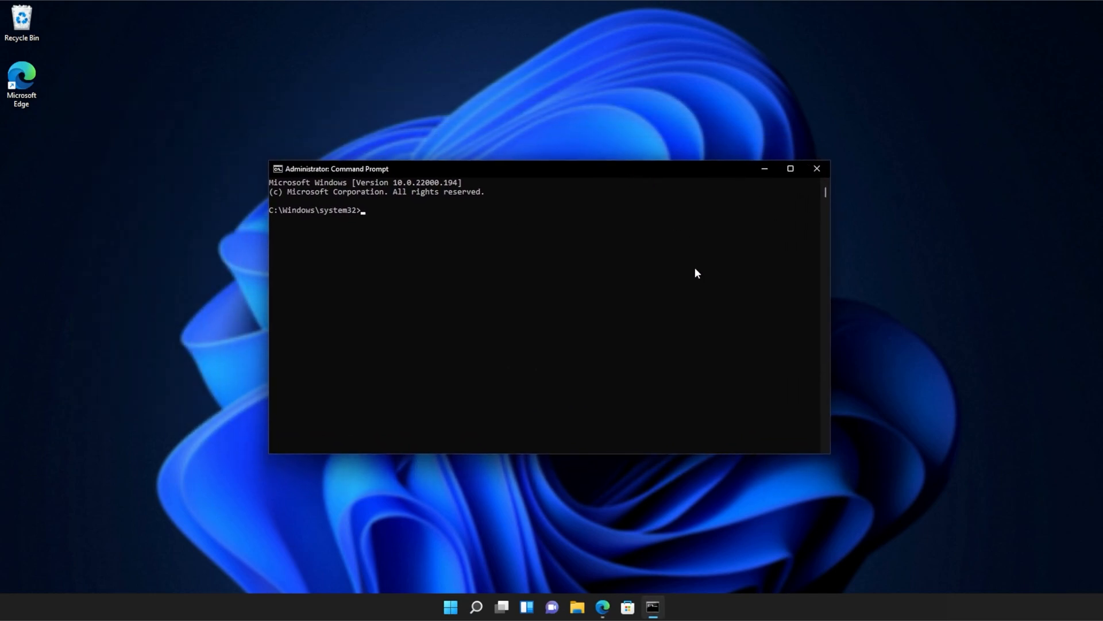
Enter 'sfc /scannow' at the administrator prompt to start the system file scan.
type("sfc")
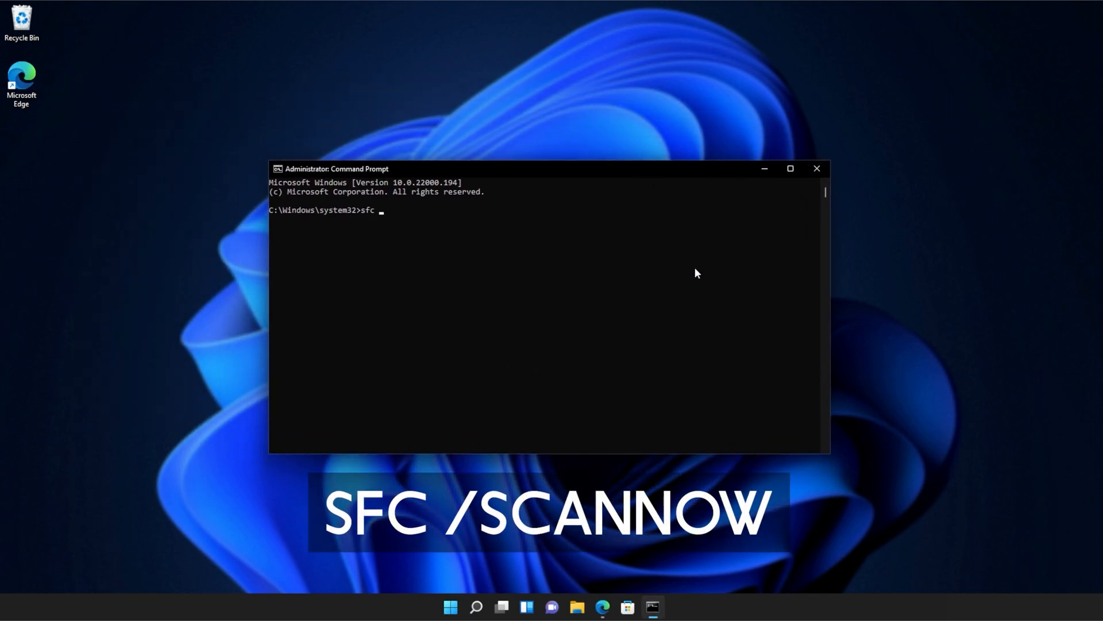
type("/scan")
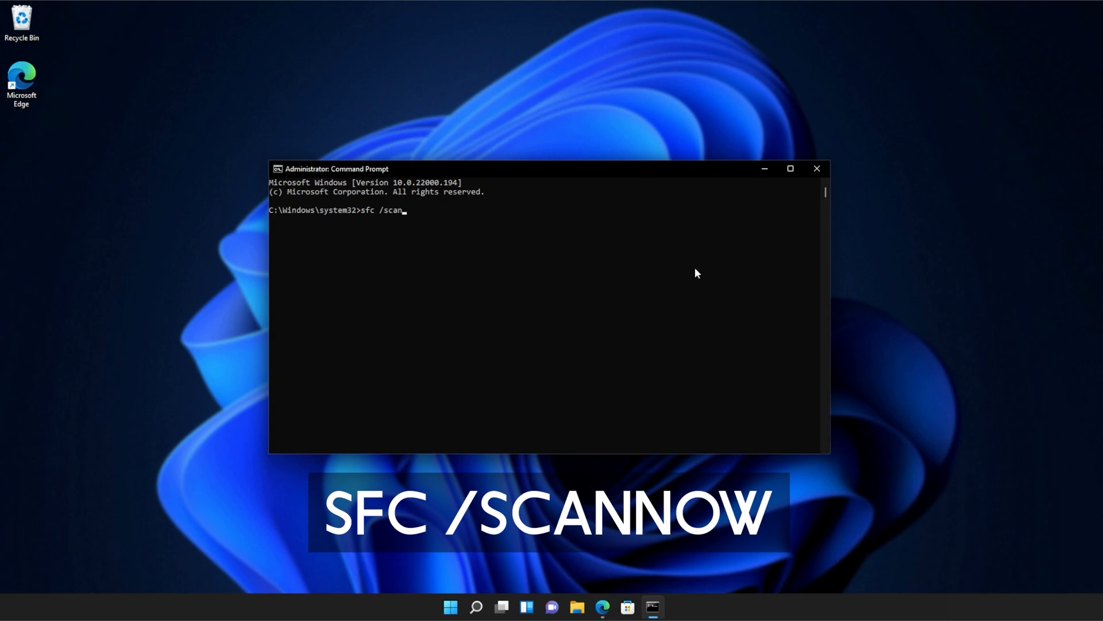
type("now")
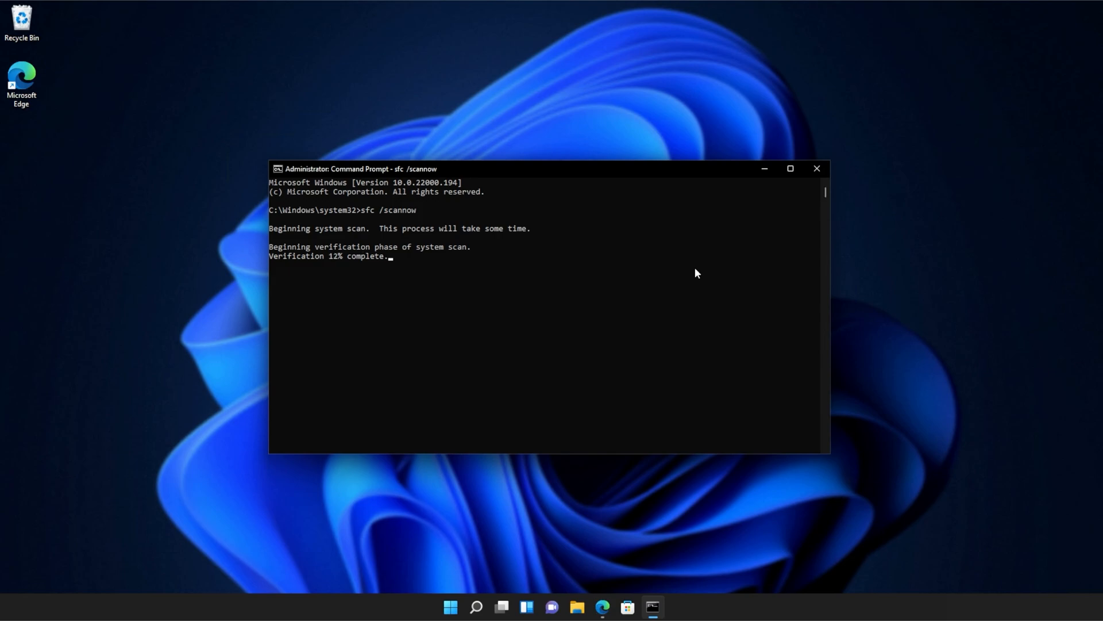
mouse_move(601, 274)
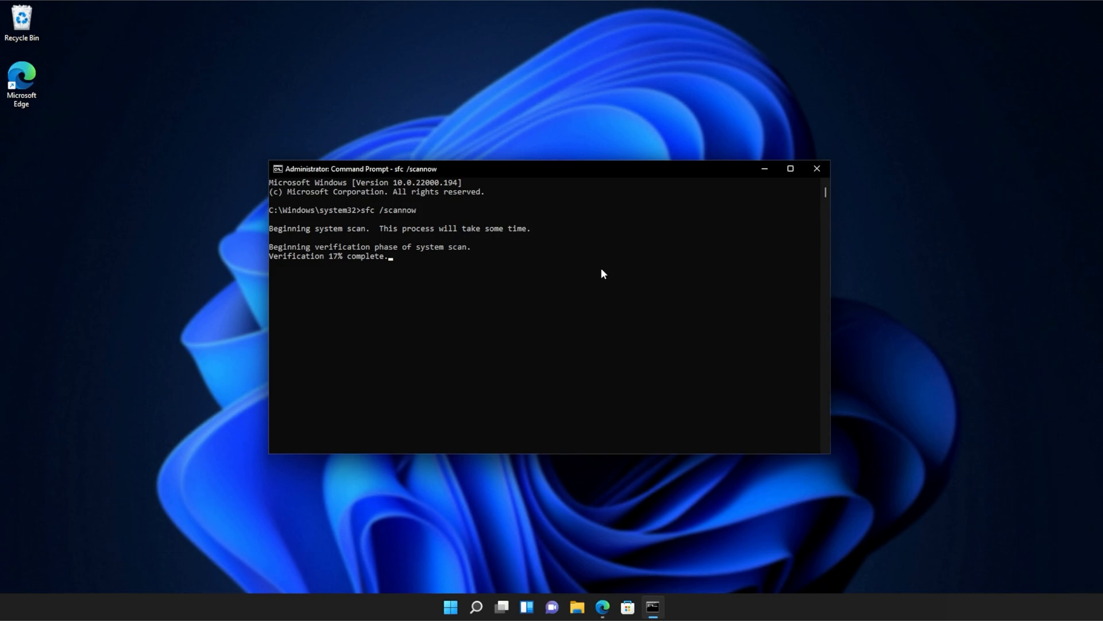